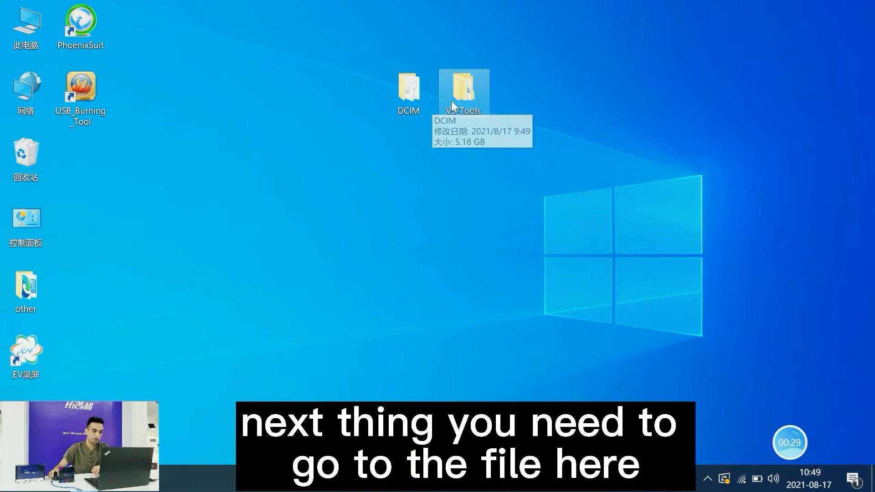
Navigate from V3-Tools through 2.Rockchip and 2.1Rockchip-PC upgrade into DriverAssitant_v4.5.
double_click(462, 89)
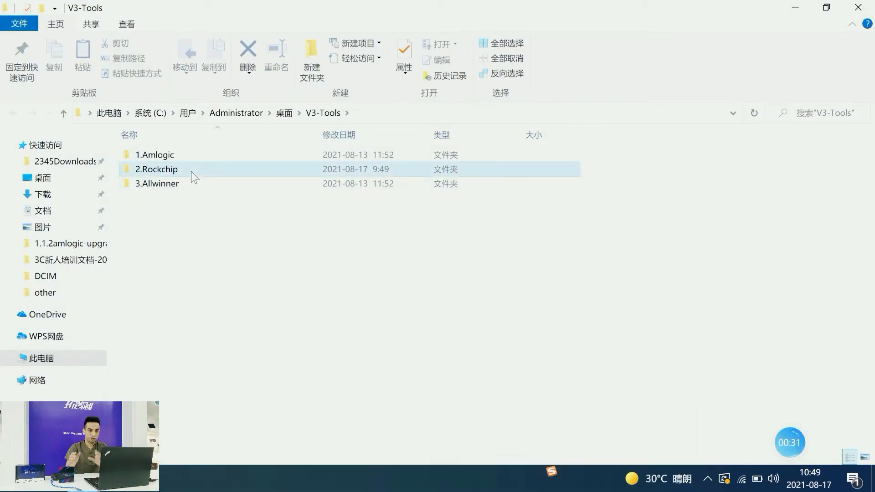
double_click(156, 168)
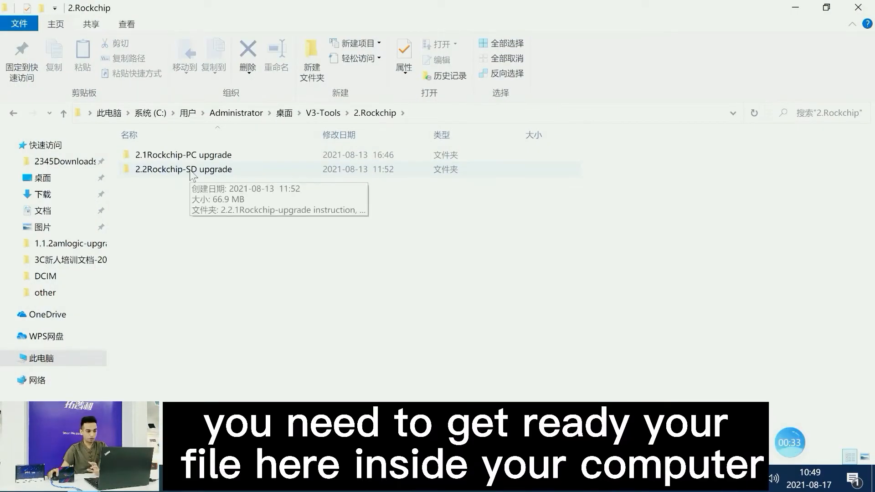
double_click(183, 155)
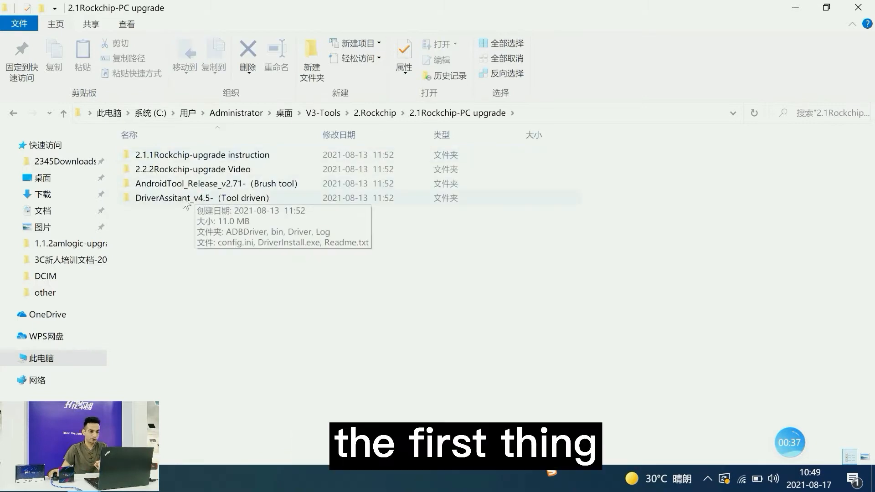
double_click(200, 197)
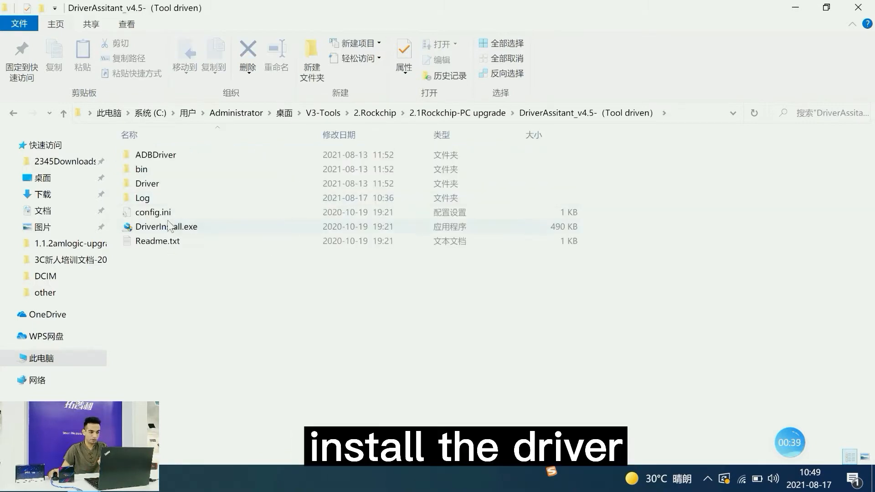
Launch DriverInstall.exe to bring up the Rockchip DriverAssistant v4.5 window.
click(166, 227)
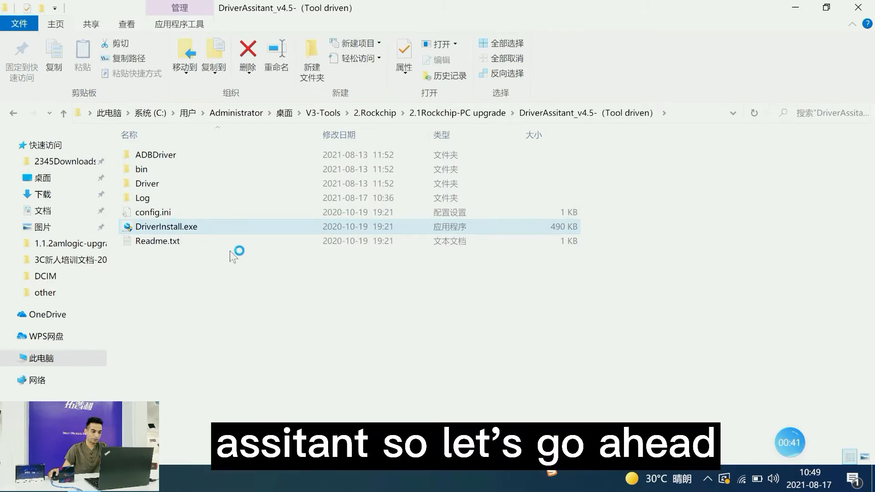
double_click(166, 227)
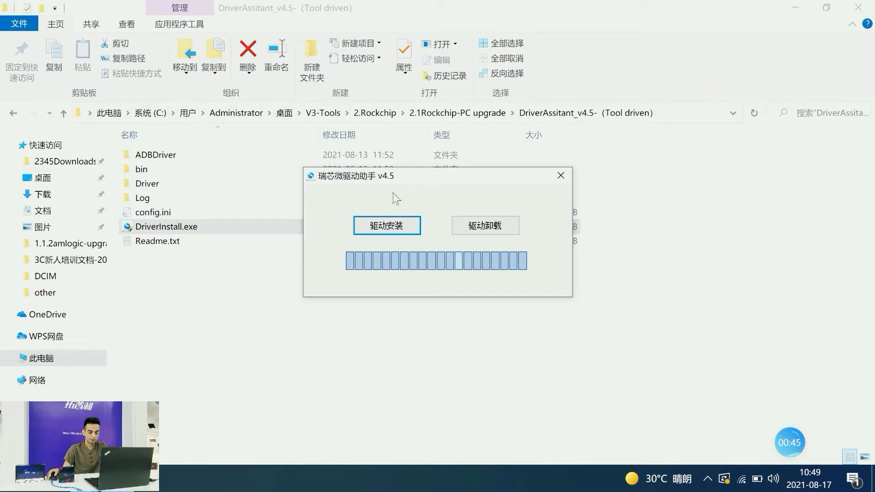
mouse_move(407, 197)
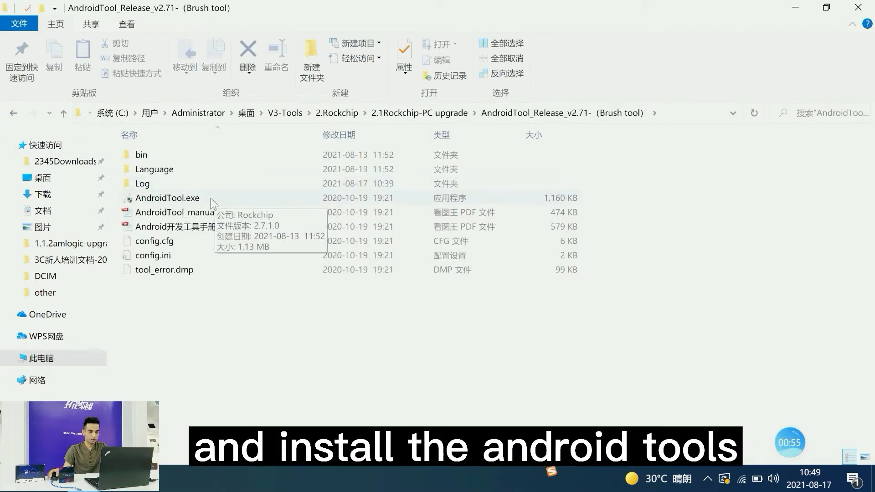
Launch AndroidTool.exe so RKDevTool v2.71 starts, reporting no devices found.
click(168, 198)
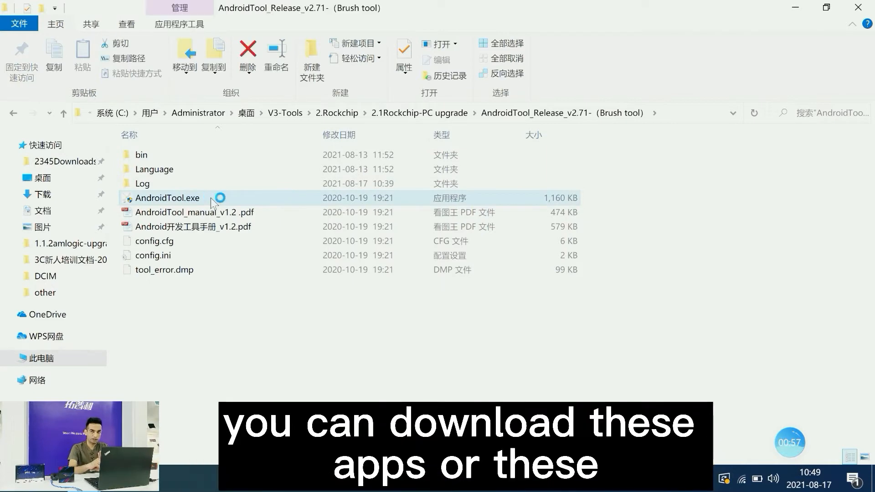
double_click(168, 198)
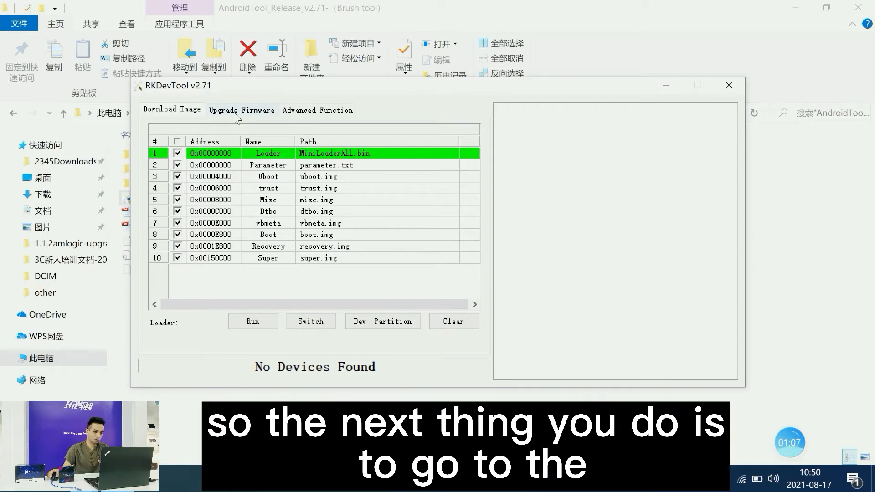
In Upgrade Firmware, load the RK3318_user_H96Max image from DCIM; one LOADER device is found.
click(240, 109)
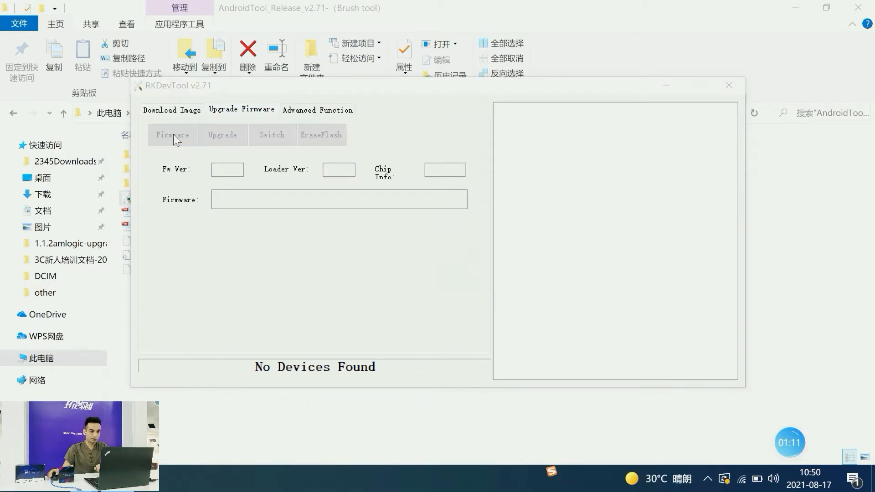
click(173, 135)
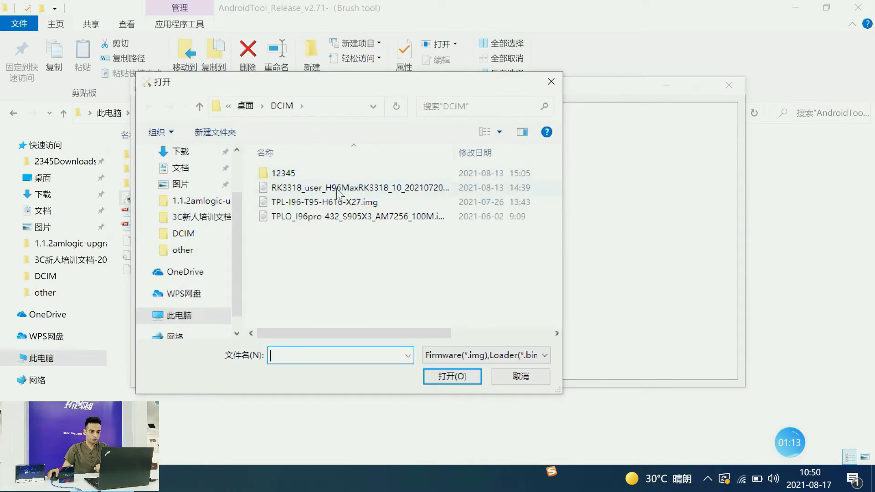
click(359, 187)
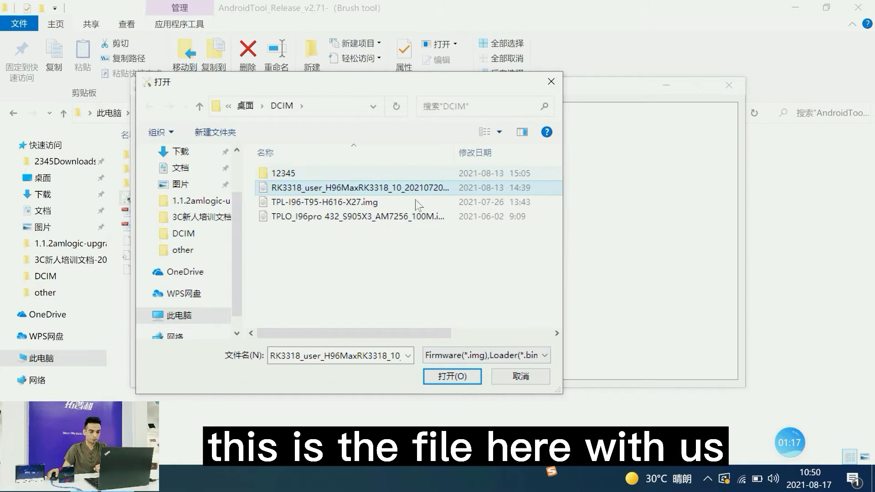
click(451, 377)
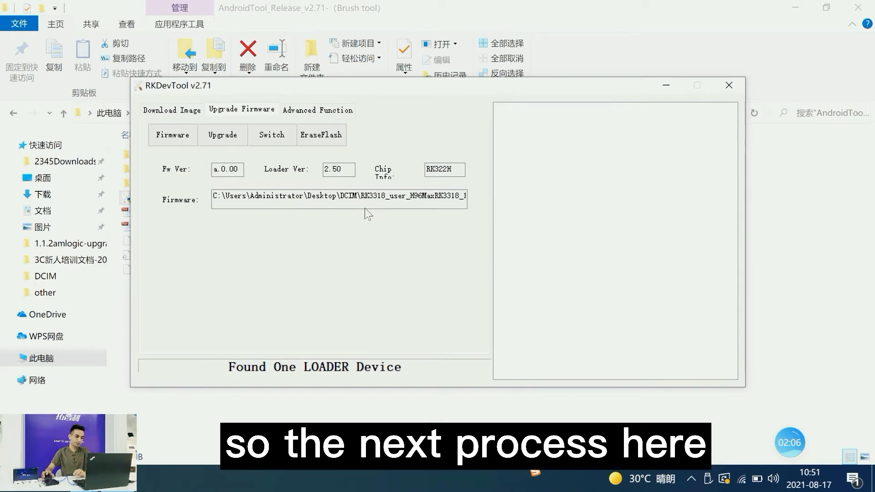
Run Upgrade until the log reports download complete and Reset Device Success.
click(223, 135)
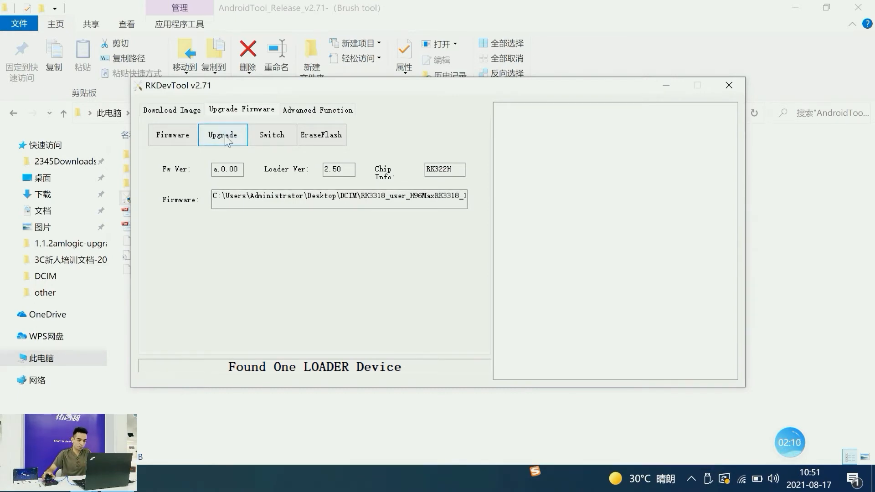
click(222, 135)
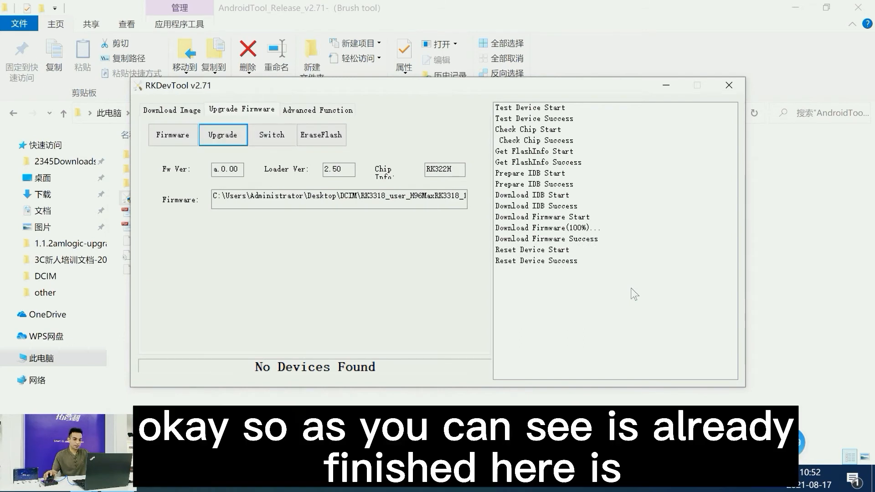
mouse_move(654, 251)
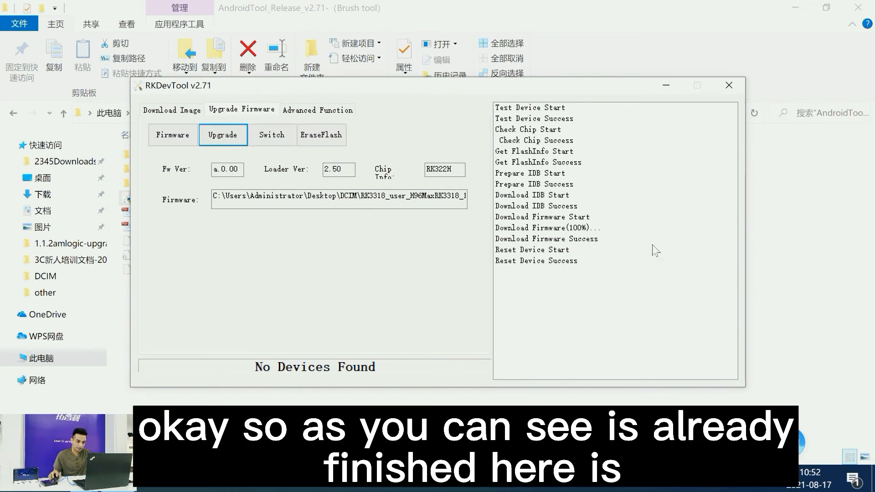